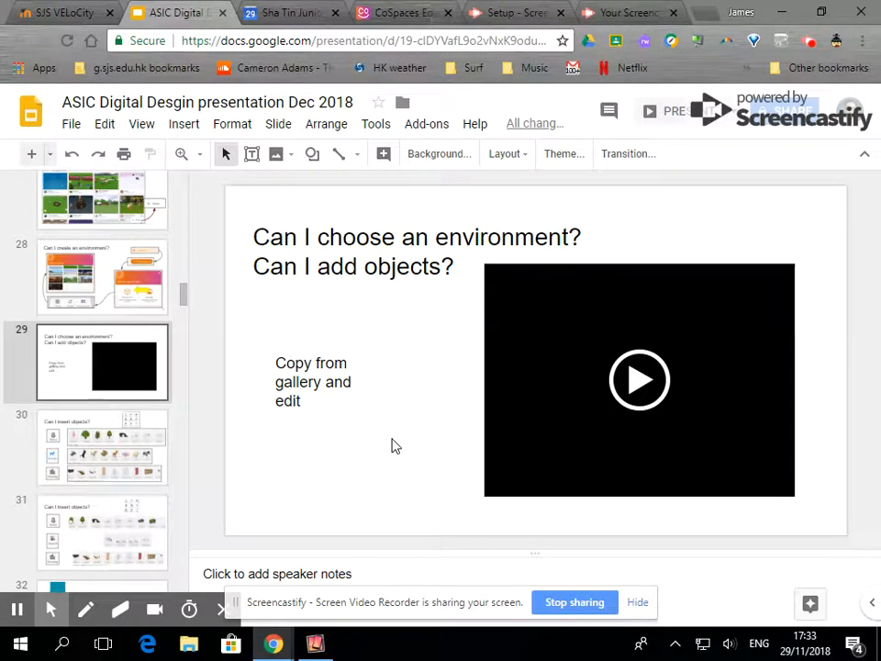
mouse_move(597, 187)
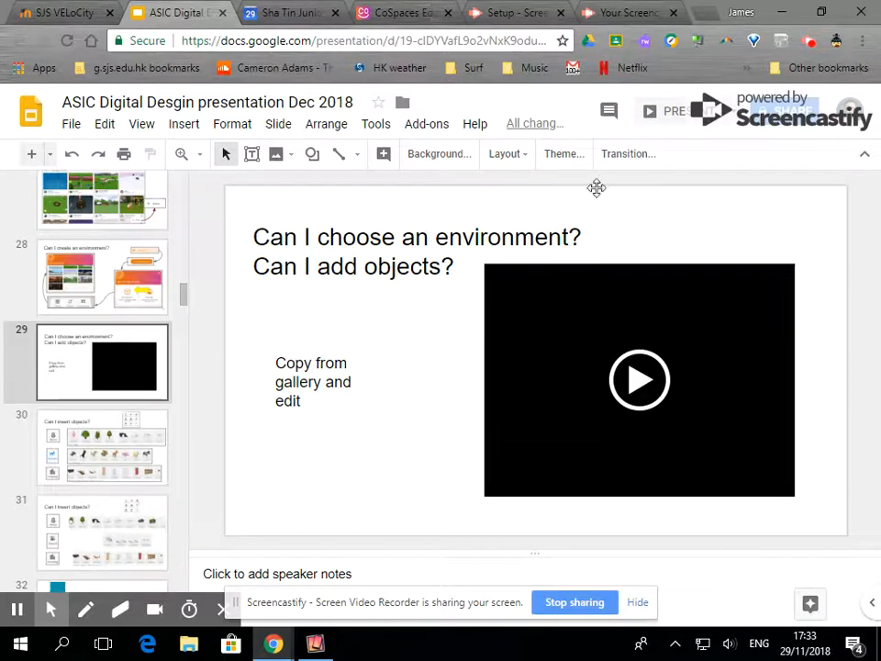
- Switch from the Google Slides presentation to the CoSpaces Edu My Spaces page
left_click(404, 11)
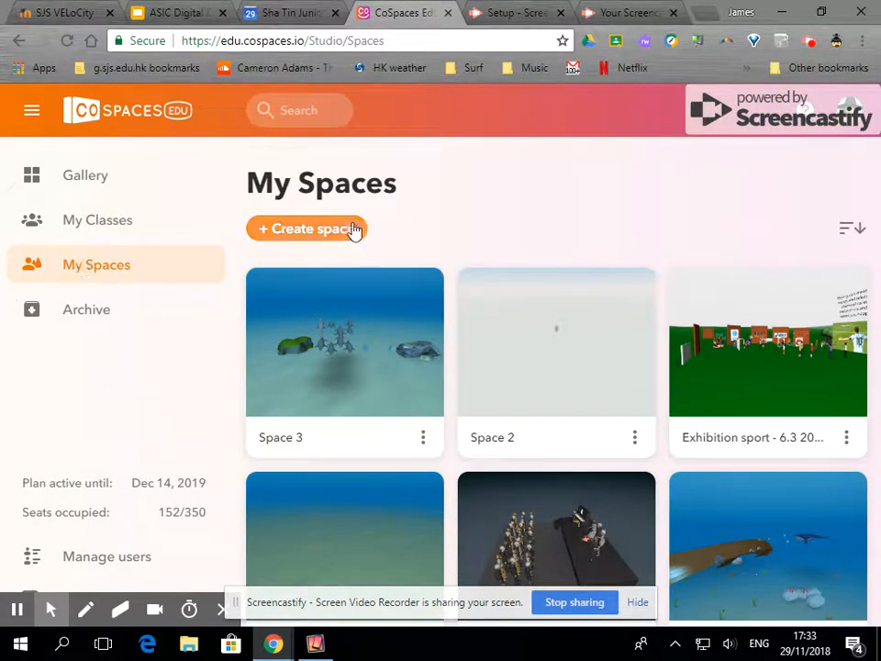
- Create a new 3D environment space and choose the underwater ocean environment for its stage
left_click(306, 228)
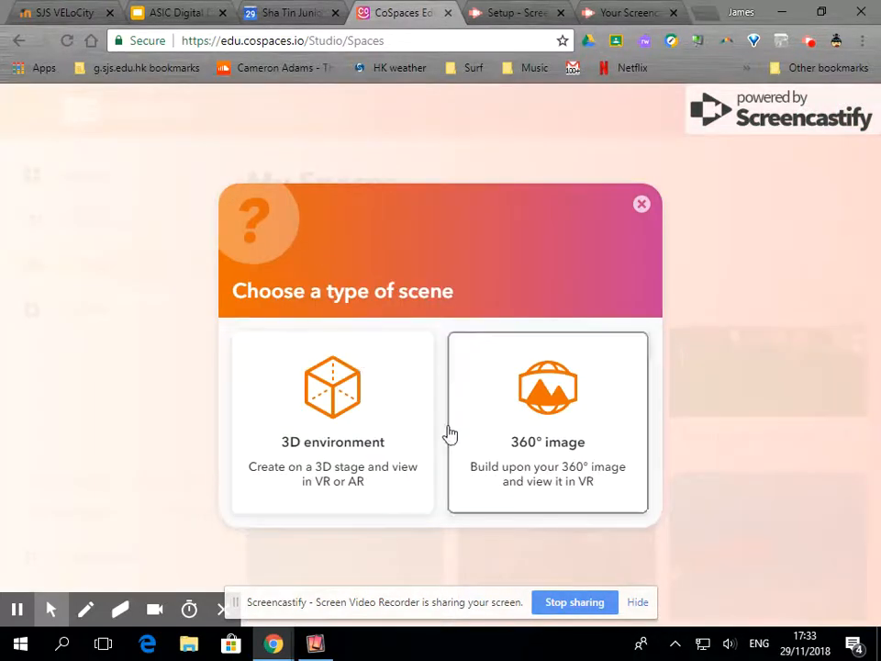
left_click(332, 422)
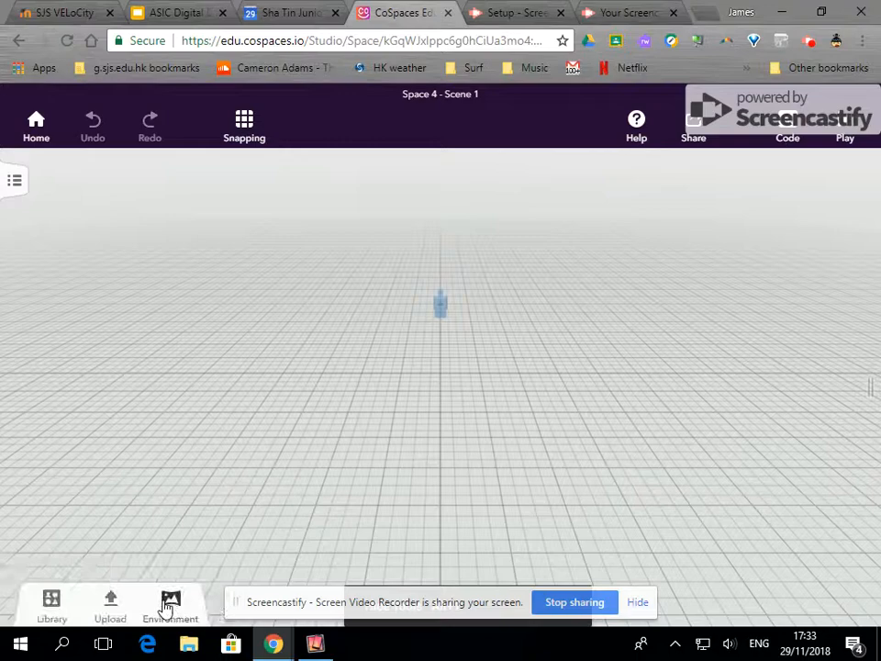
left_click(169, 606)
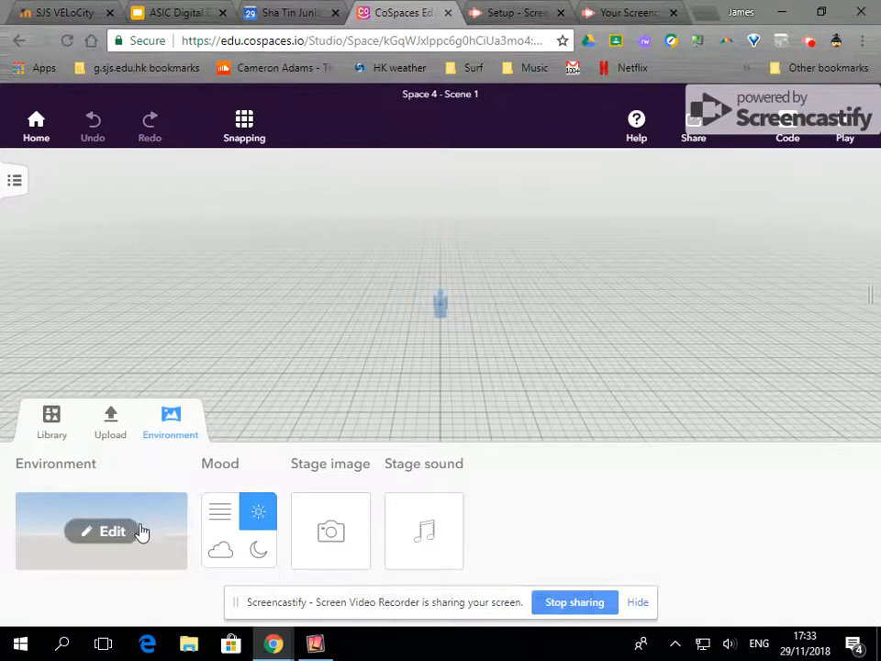
mouse_move(109, 547)
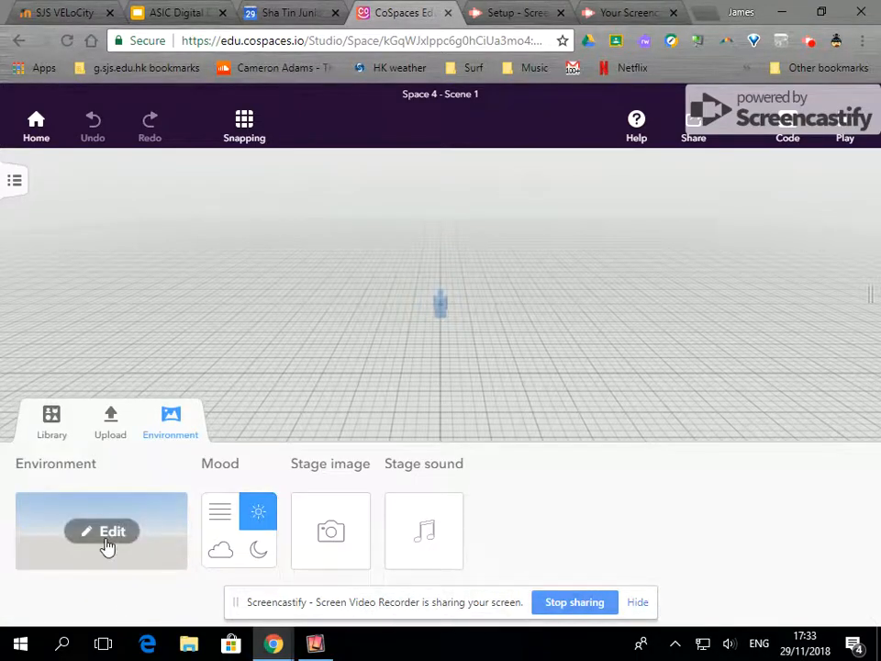
left_click(101, 532)
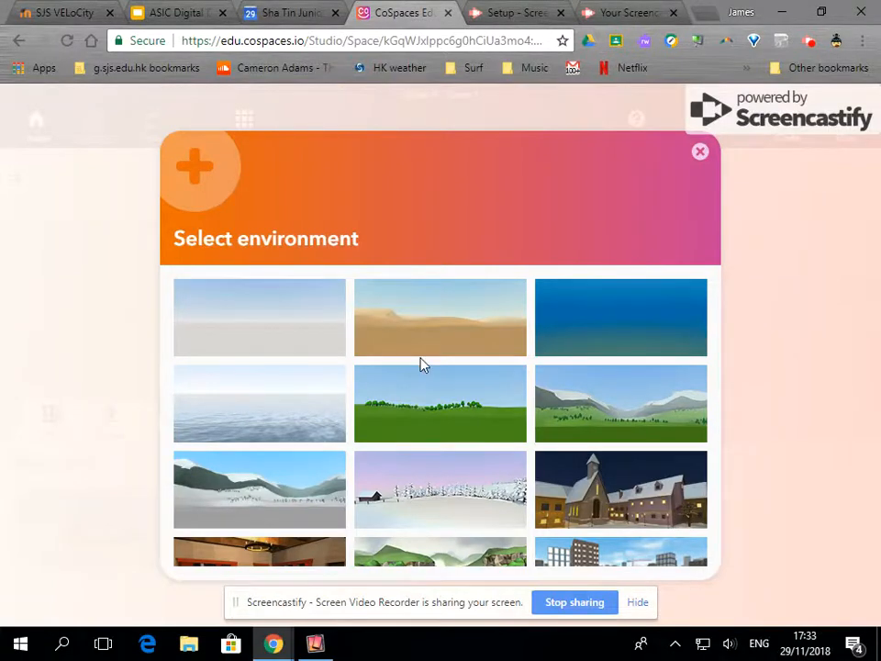
scroll("down", 3)
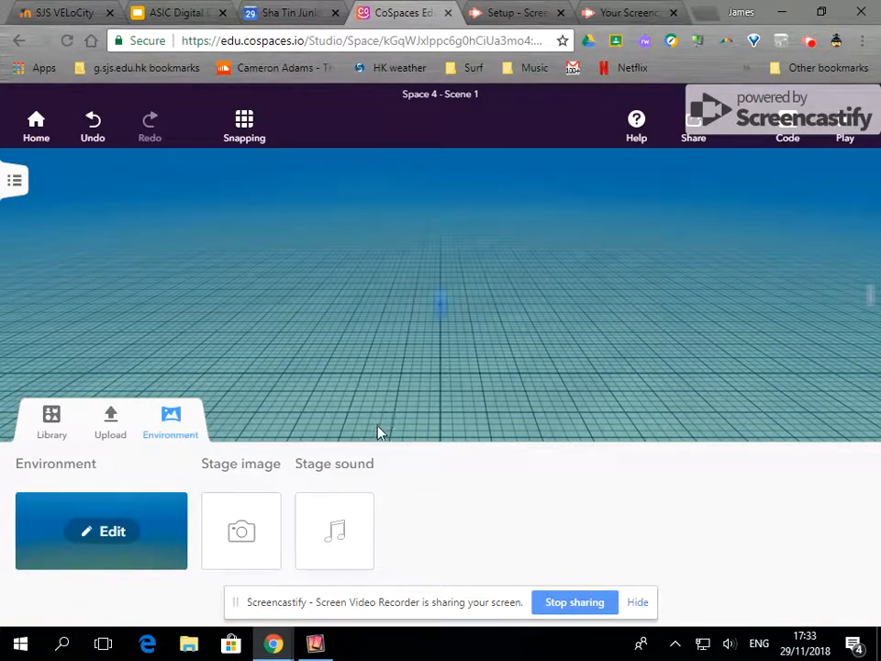
- Add a rock from the Nature library and place it at the front centre of the seabed
left_click(51, 422)
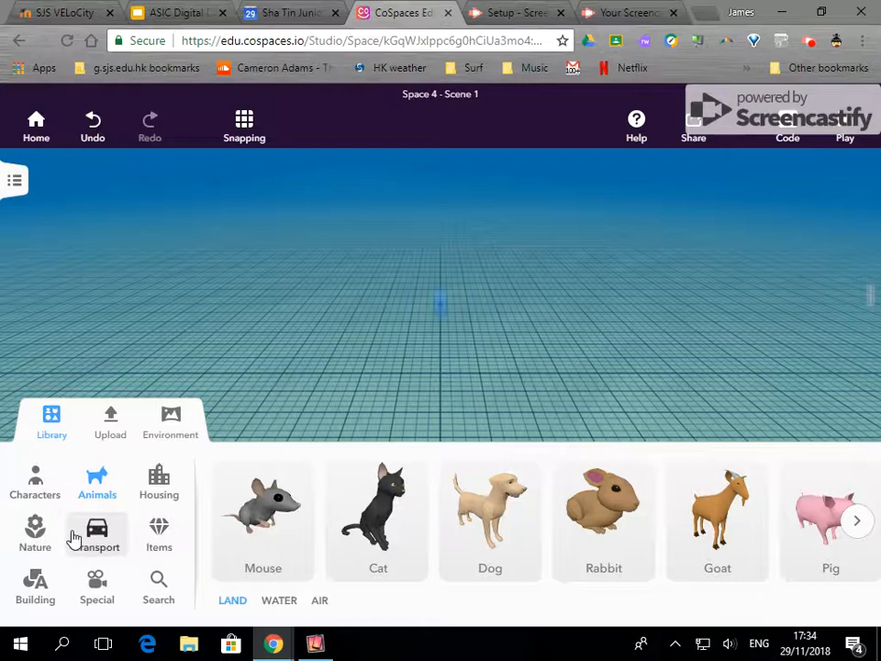
left_click(35, 532)
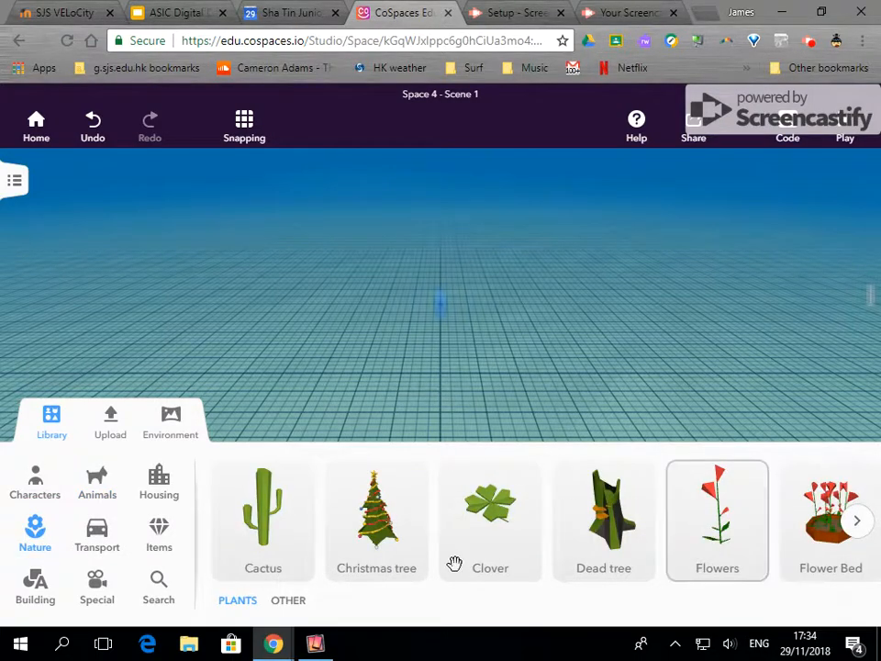
left_click(288, 599)
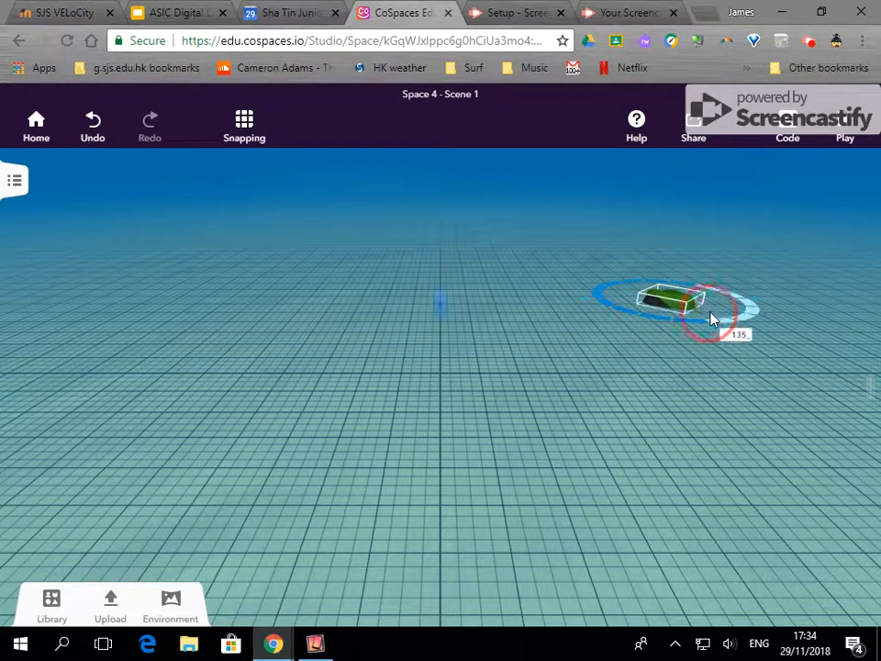
left_click(683, 309)
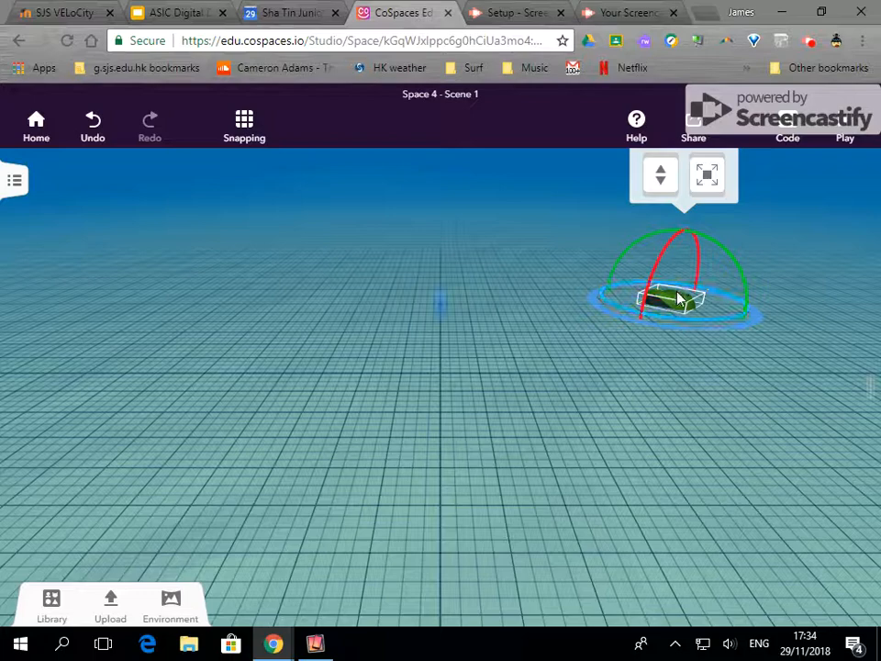
left_click_drag(678, 294, 390, 437)
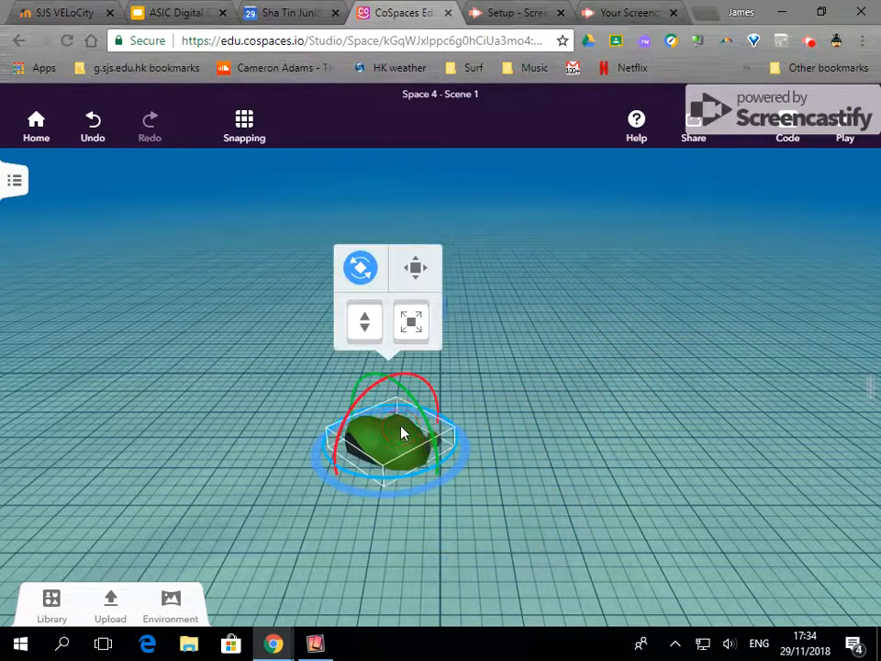
- Enlarge the rock, move it to the right side and set its material colour to green
left_click(364, 321)
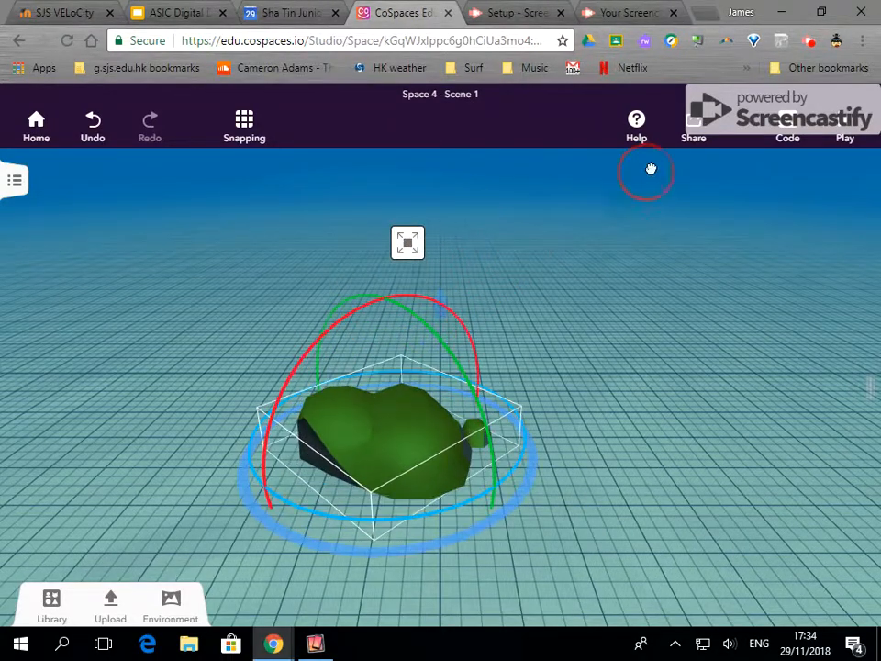
left_click_drag(407, 423, 693, 334)
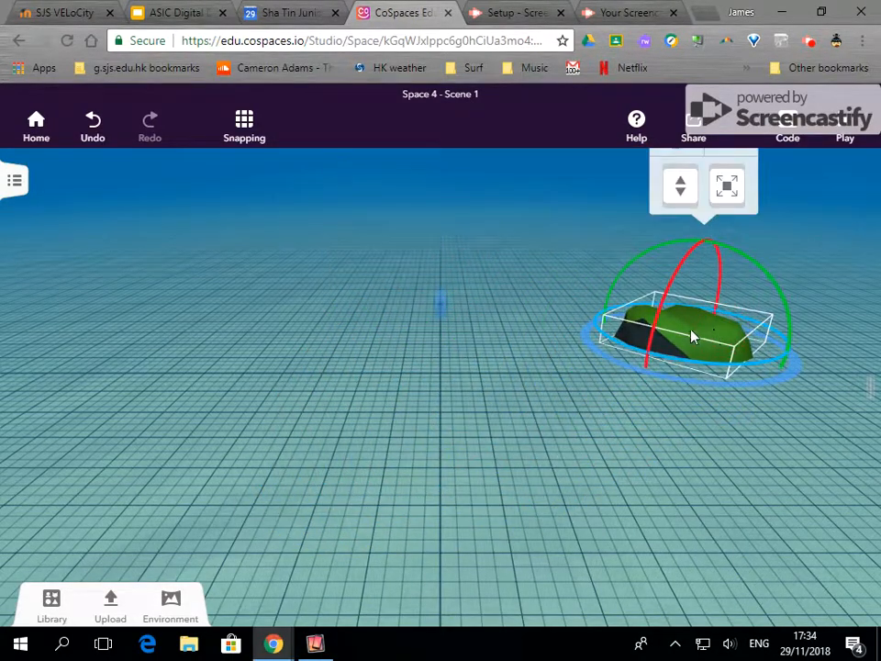
right_click(694, 334)
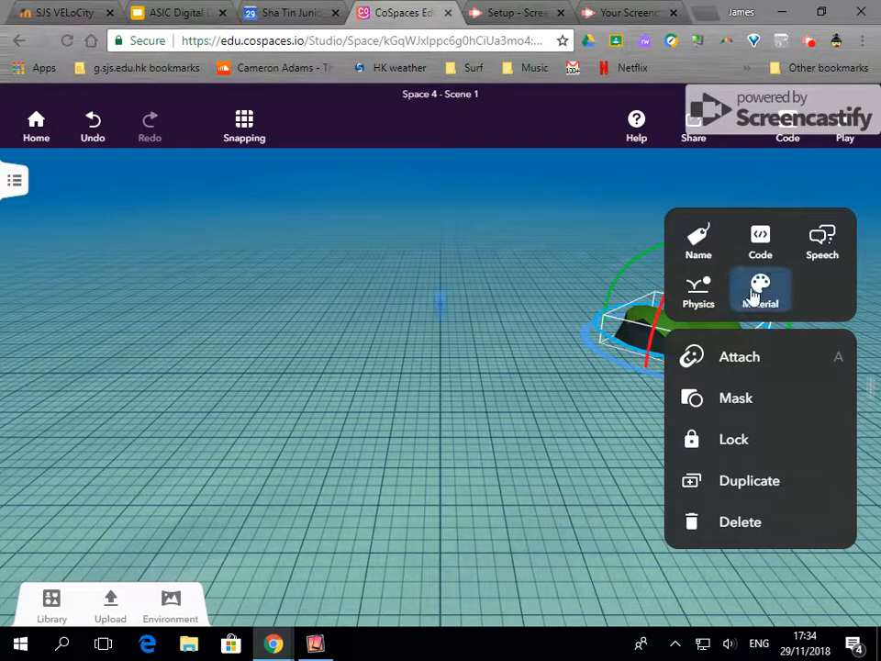
left_click(760, 290)
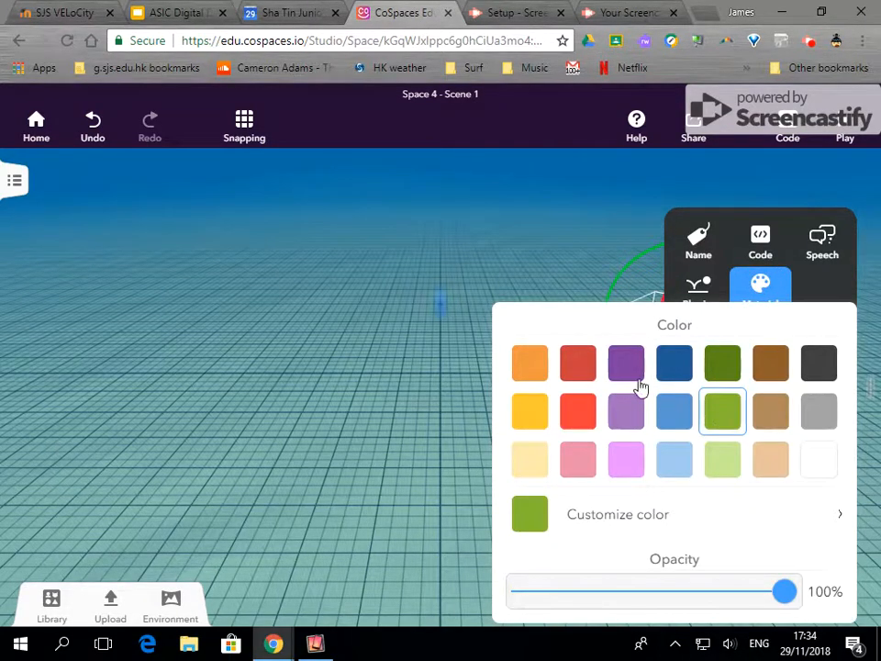
mouse_move(694, 595)
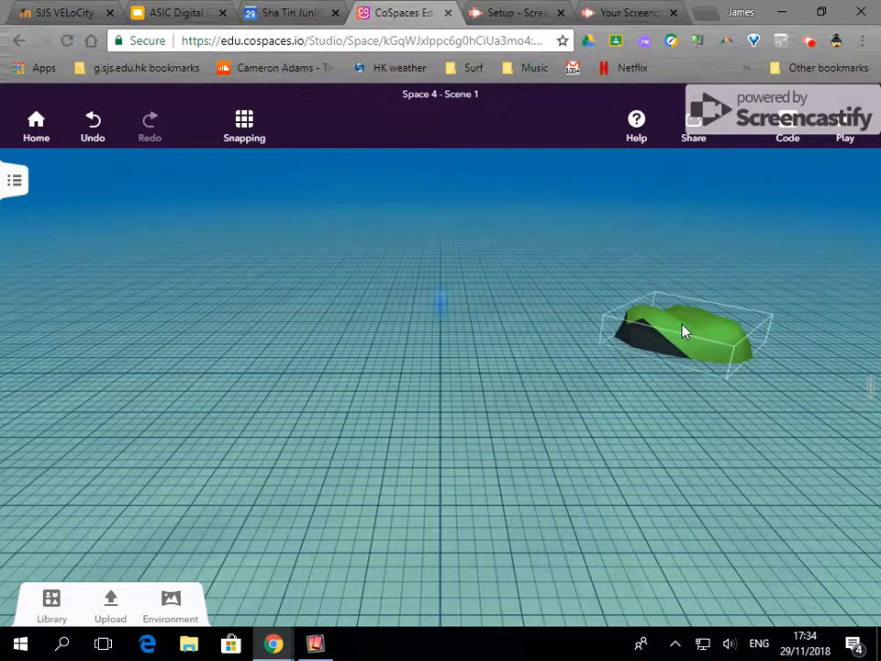
- Keep the grey rock opposite the green one and bring up the Nature library for more objects
left_click(375, 441)
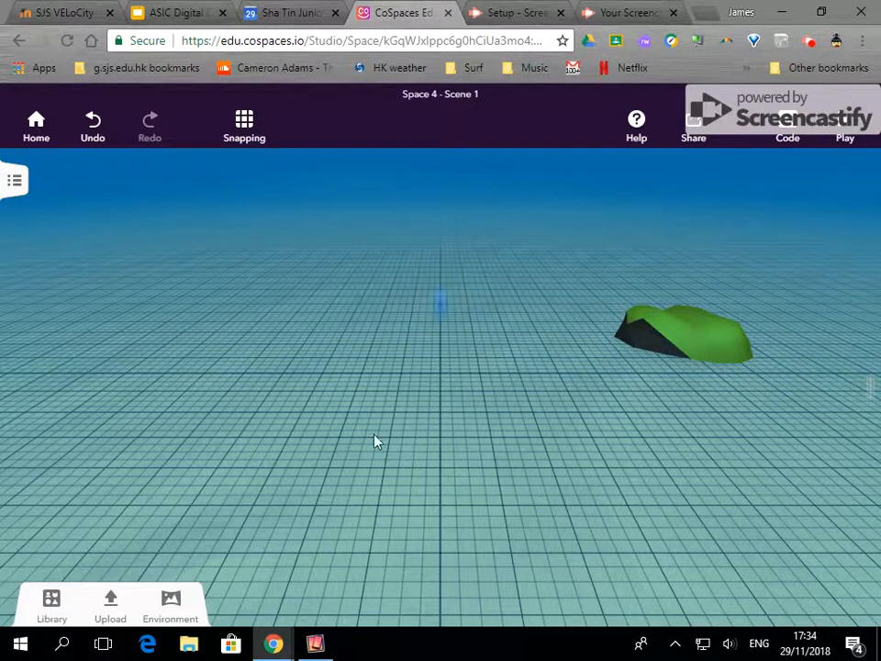
left_click(52, 606)
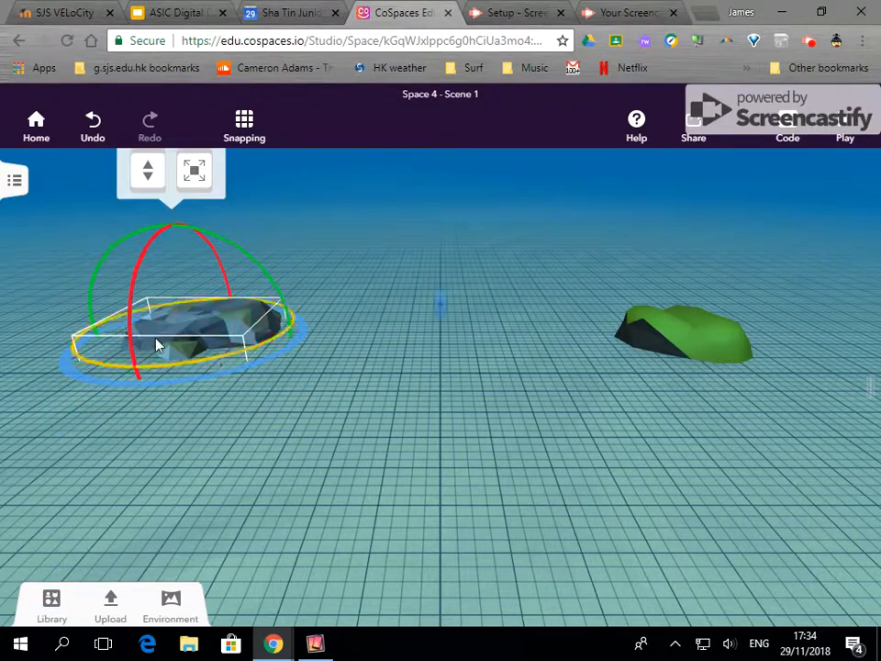
right_click(184, 330)
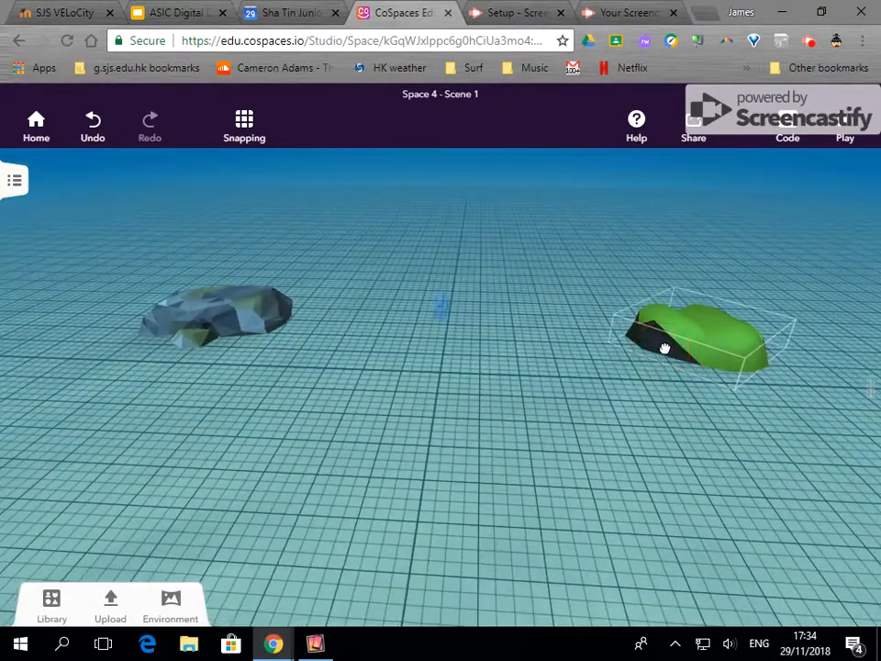
left_click(51, 605)
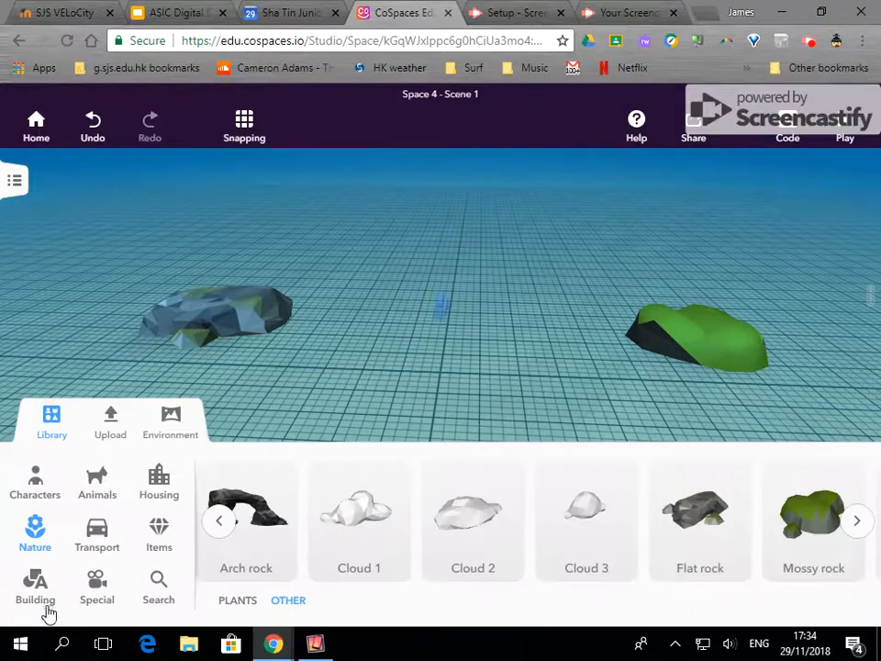
- Place a crab from the water animals between the rocks and duplicate it into a small cluster
left_click(95, 481)
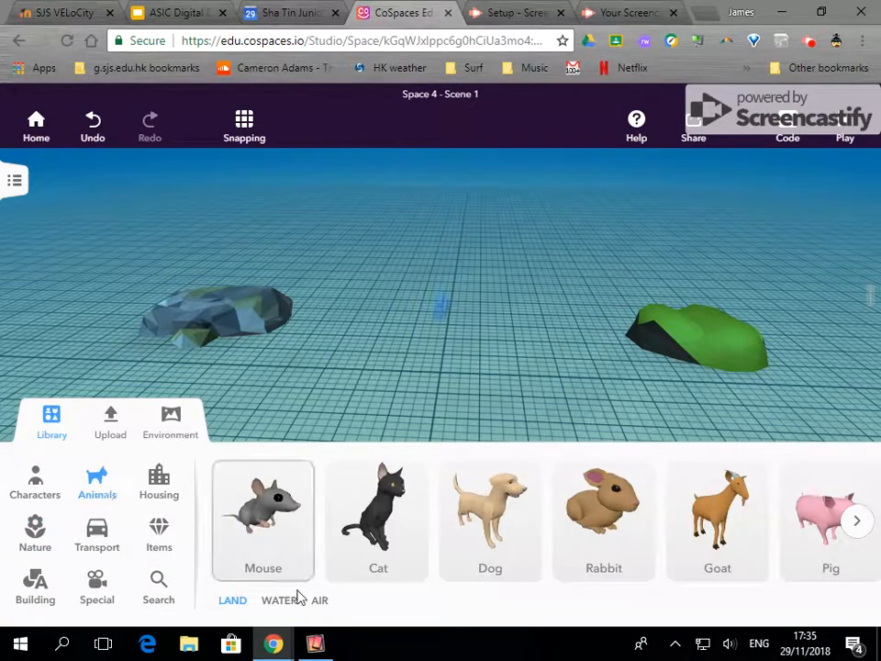
left_click(279, 599)
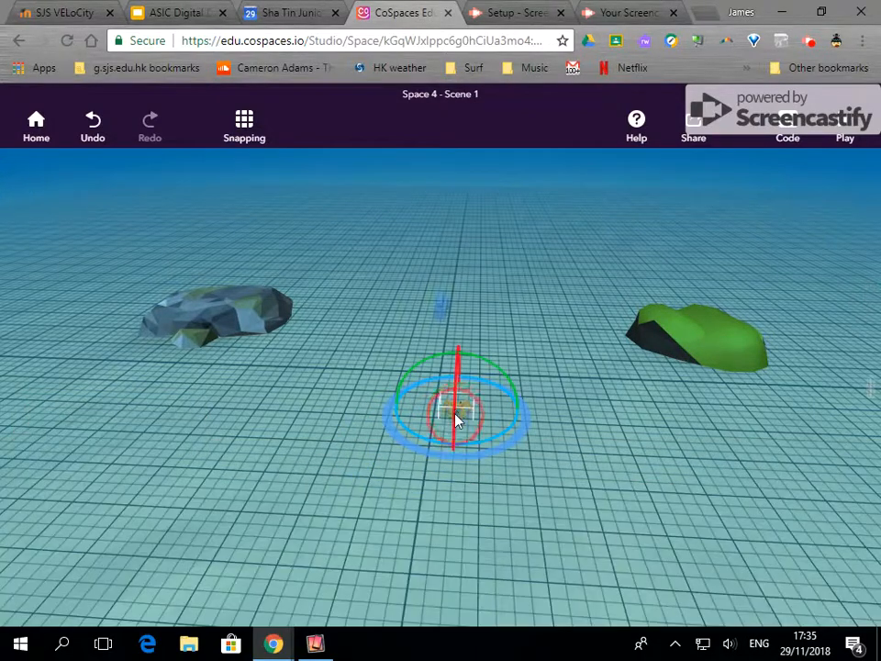
left_click(457, 407)
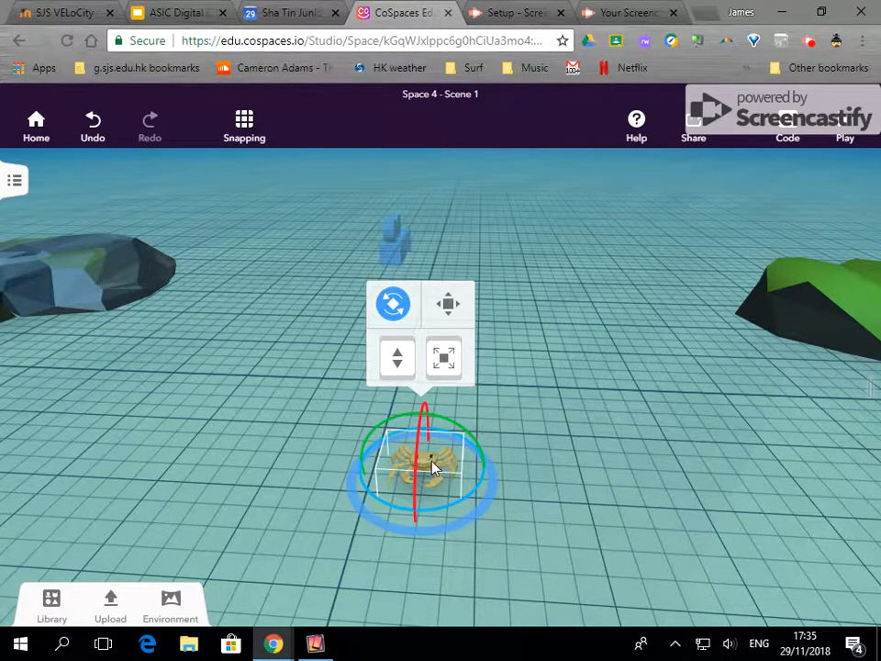
right_click(426, 468)
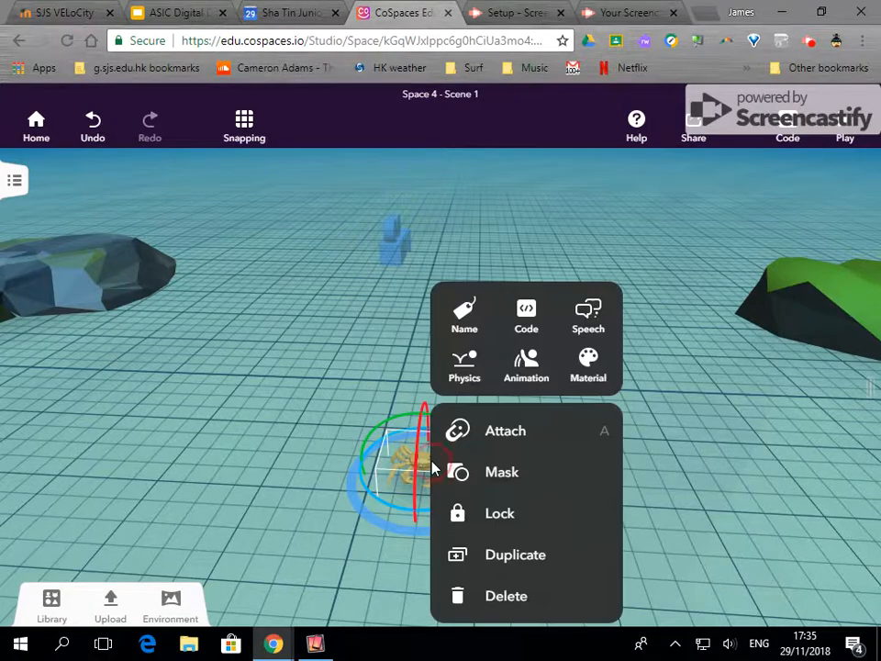
left_click(525, 364)
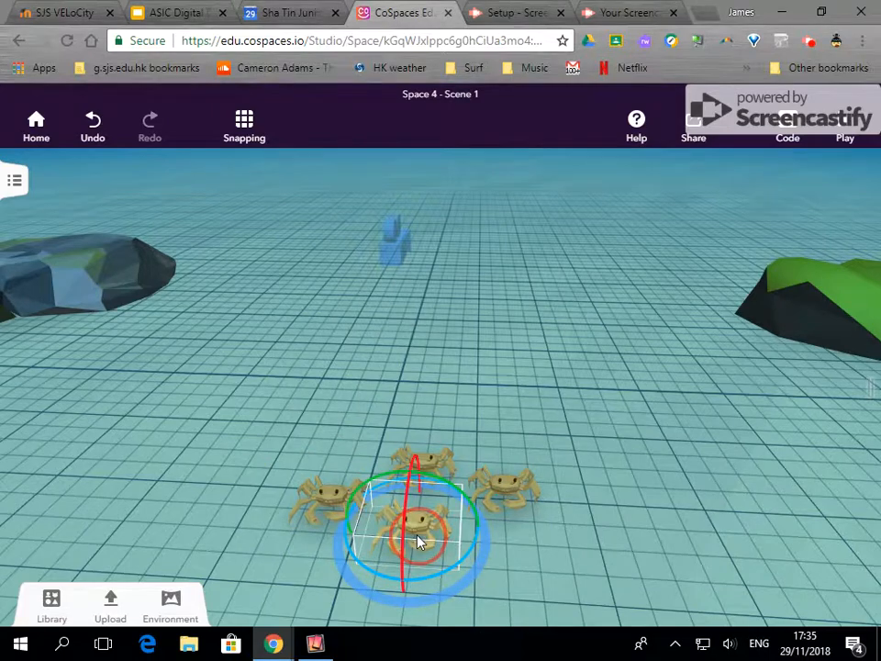
- Add a dolphin above the crabs and give it the Fast swimming animation
left_click(419, 536)
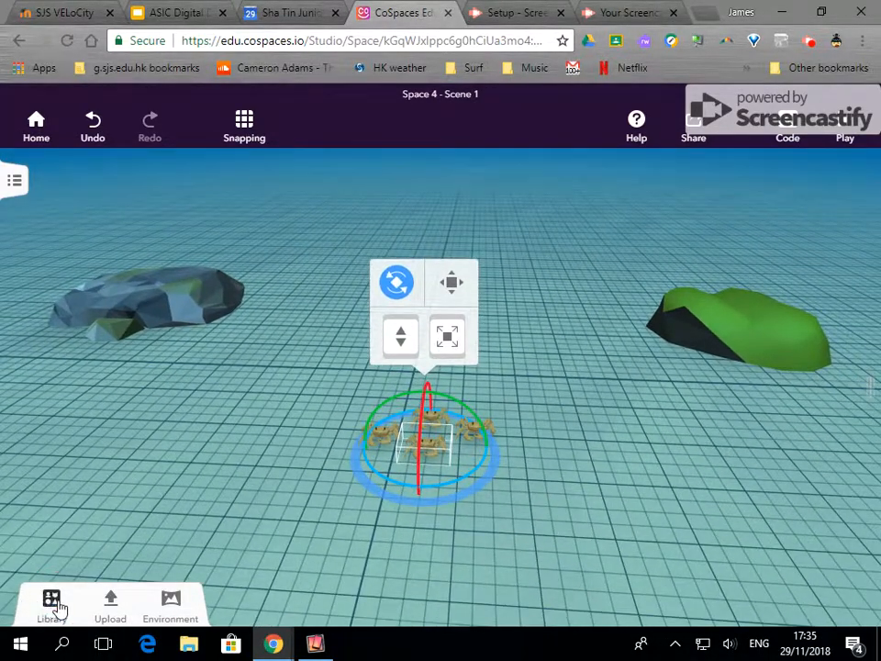
left_click(51, 606)
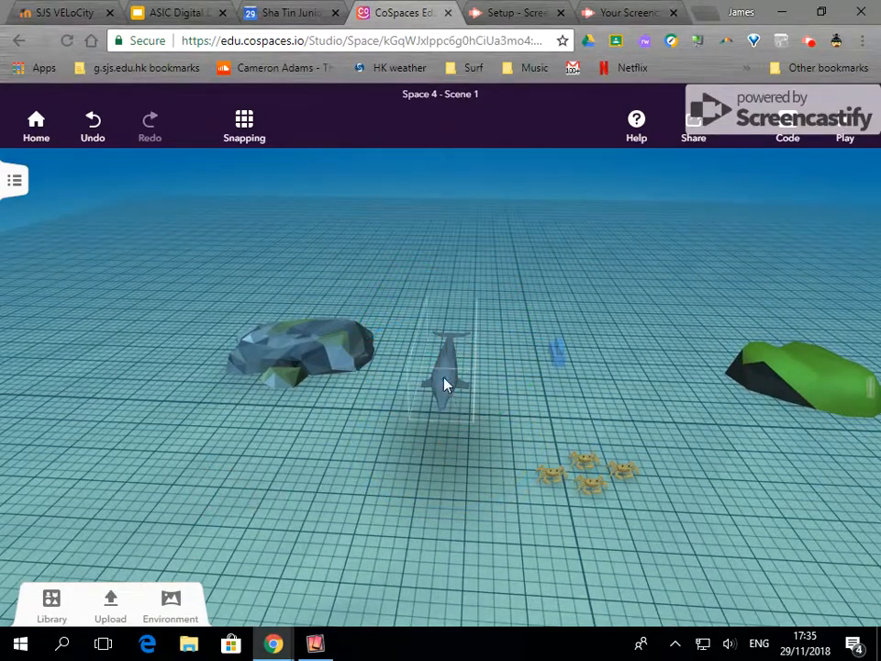
left_click(446, 376)
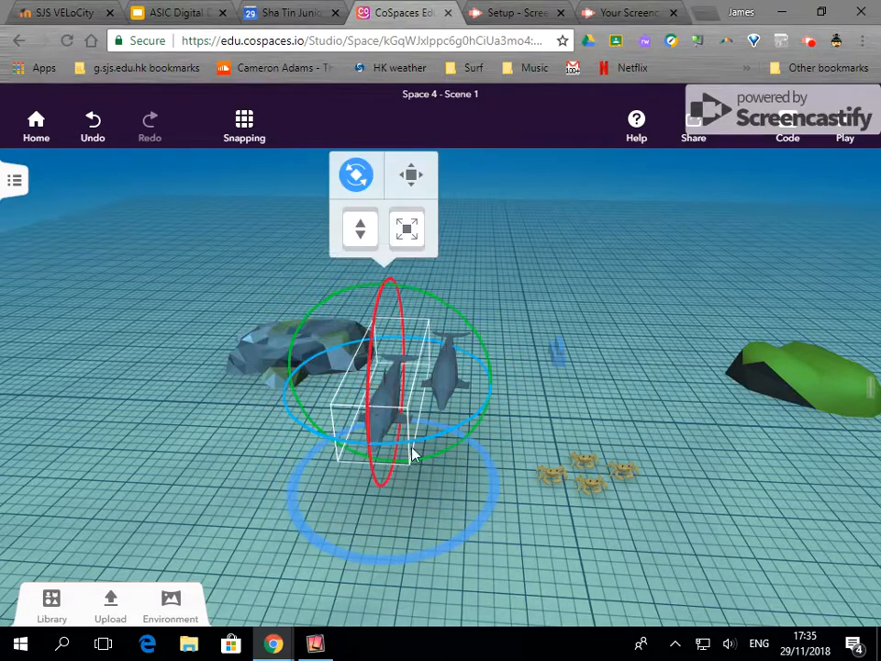
right_click(413, 456)
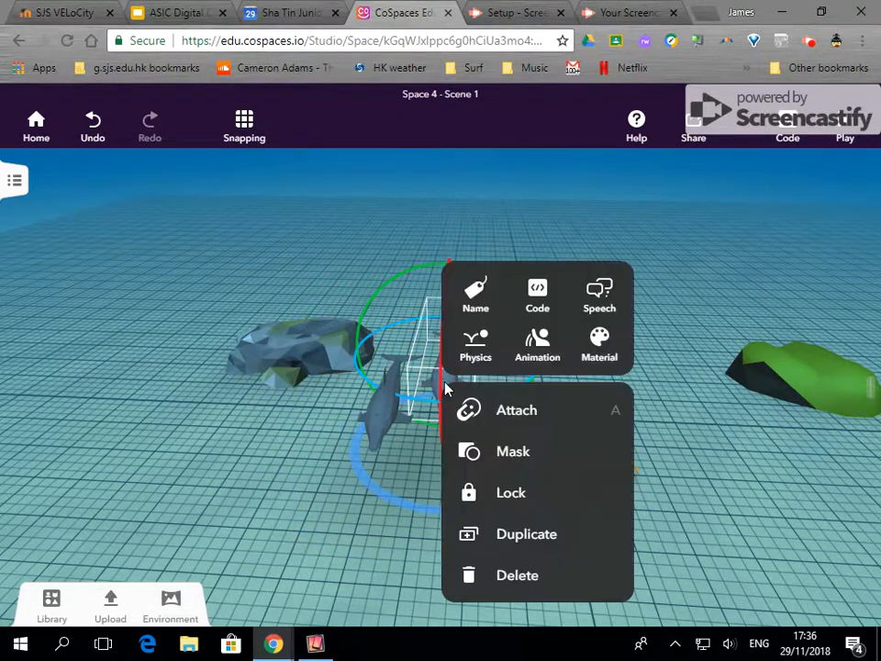
left_click(536, 345)
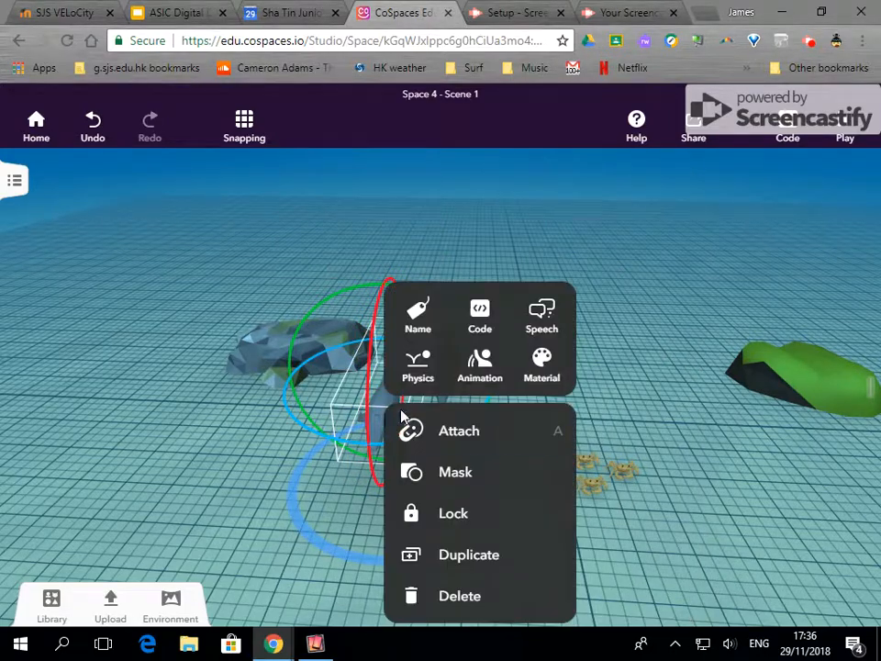
left_click(479, 367)
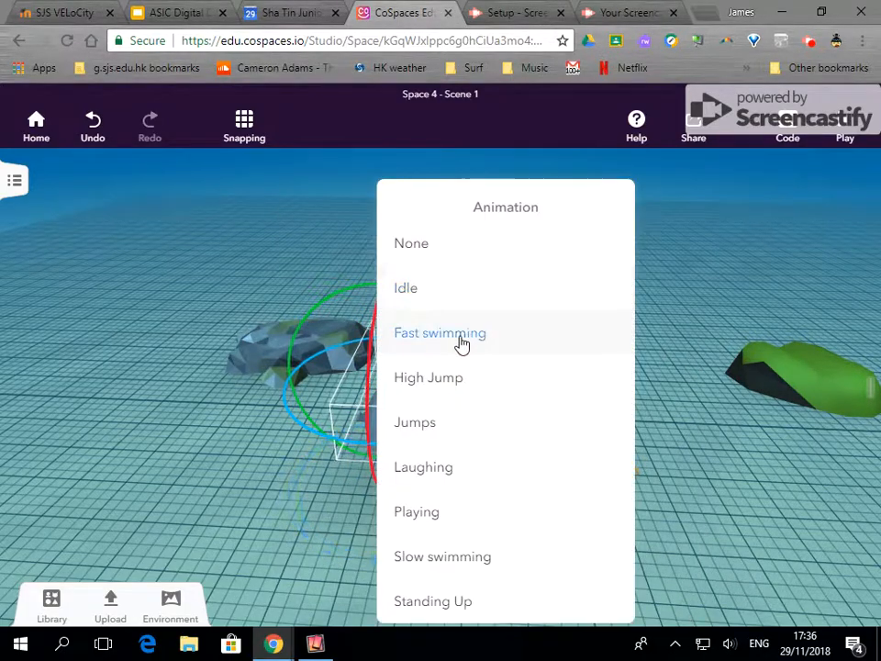
left_click(440, 332)
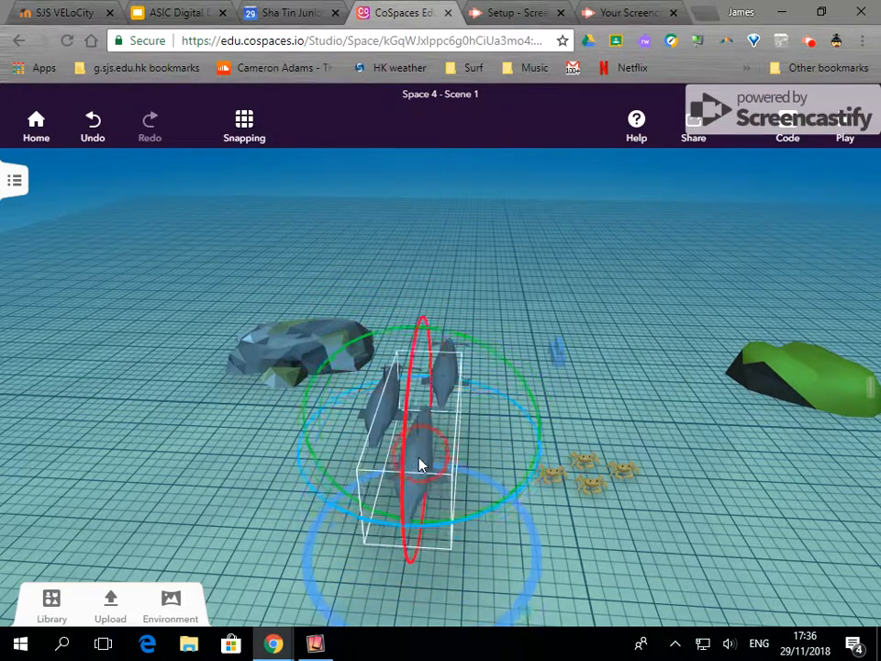
- Duplicate the dolphin into a pod and colour one of them pink
left_click(420, 462)
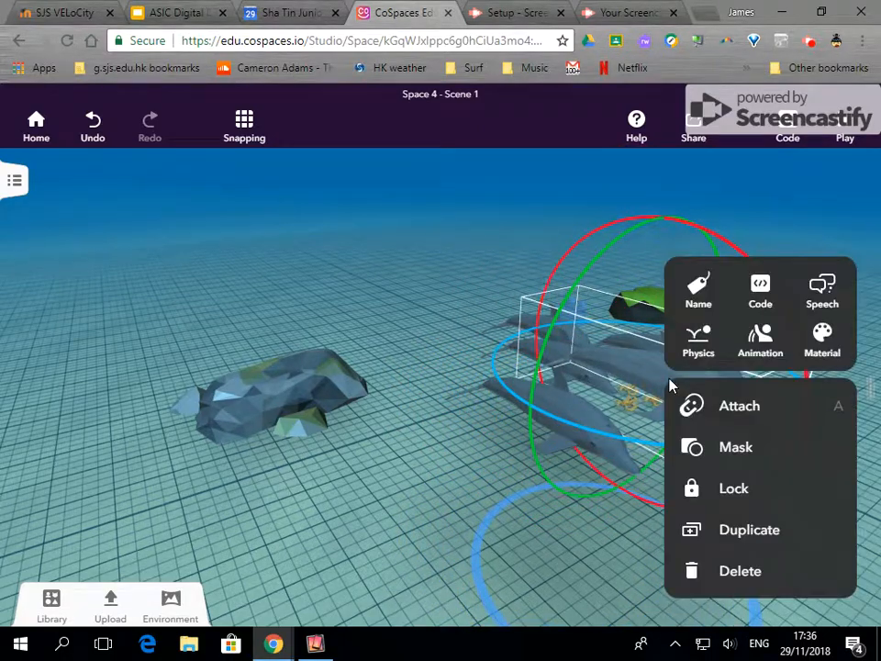
left_click(822, 340)
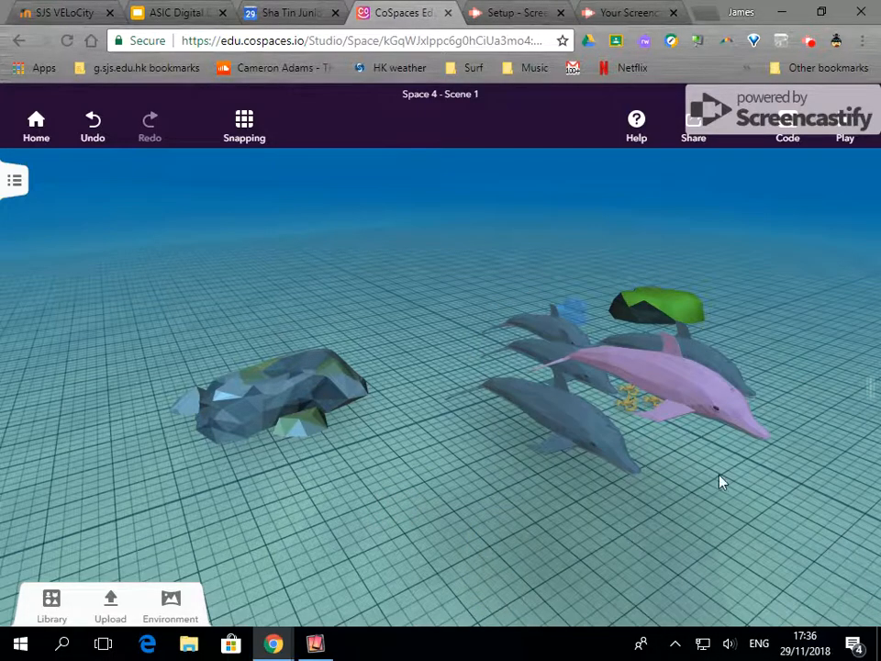
mouse_move(643, 503)
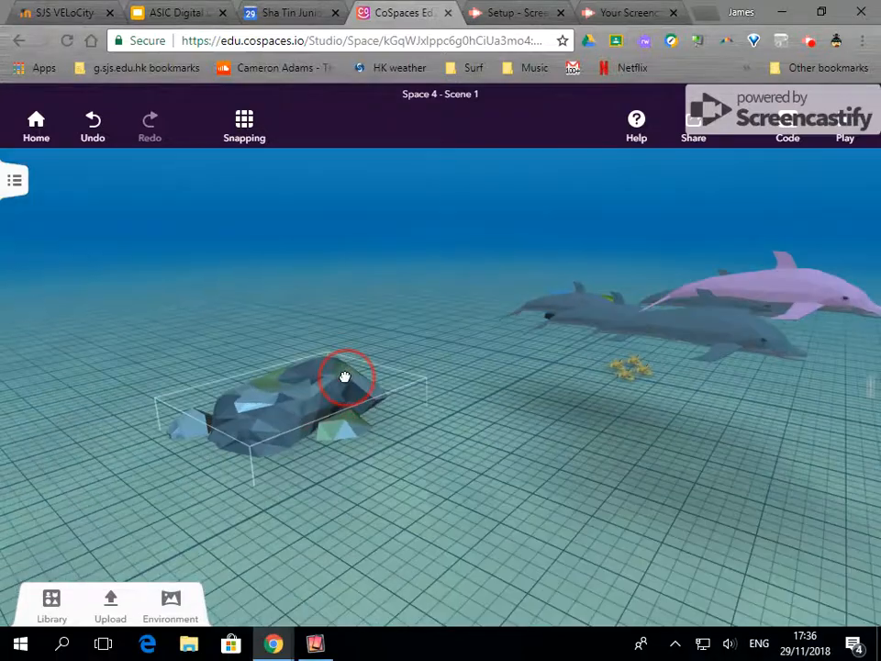
- Move the grey rock beside the dolphins and play the finished underwater scene
left_click_drag(345, 377, 419, 420)
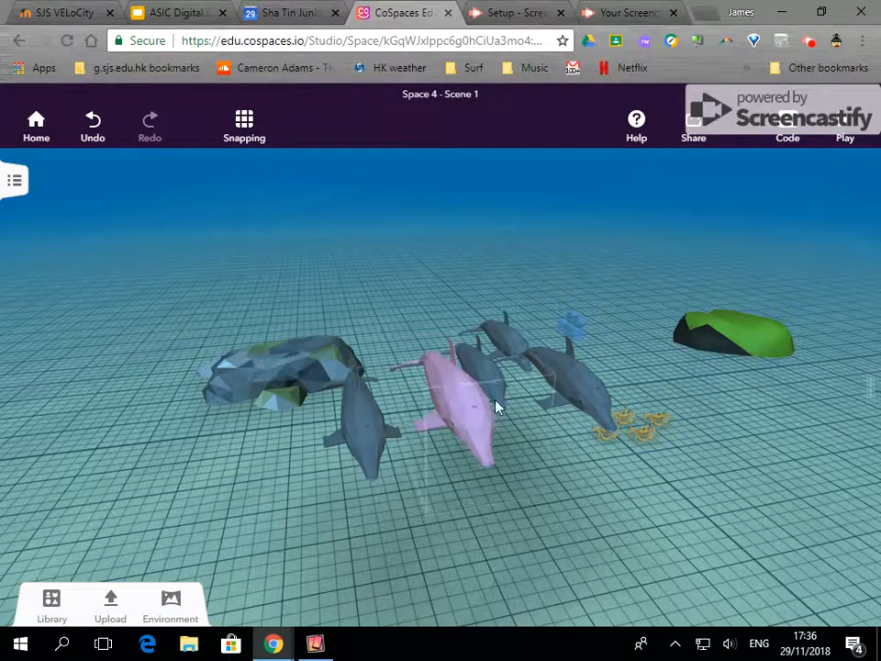
left_click(845, 125)
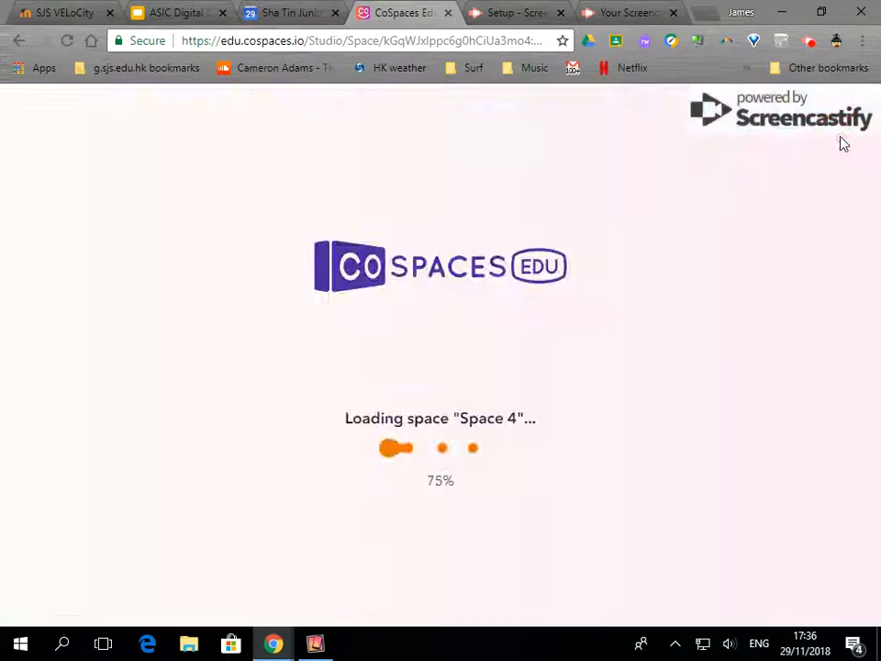